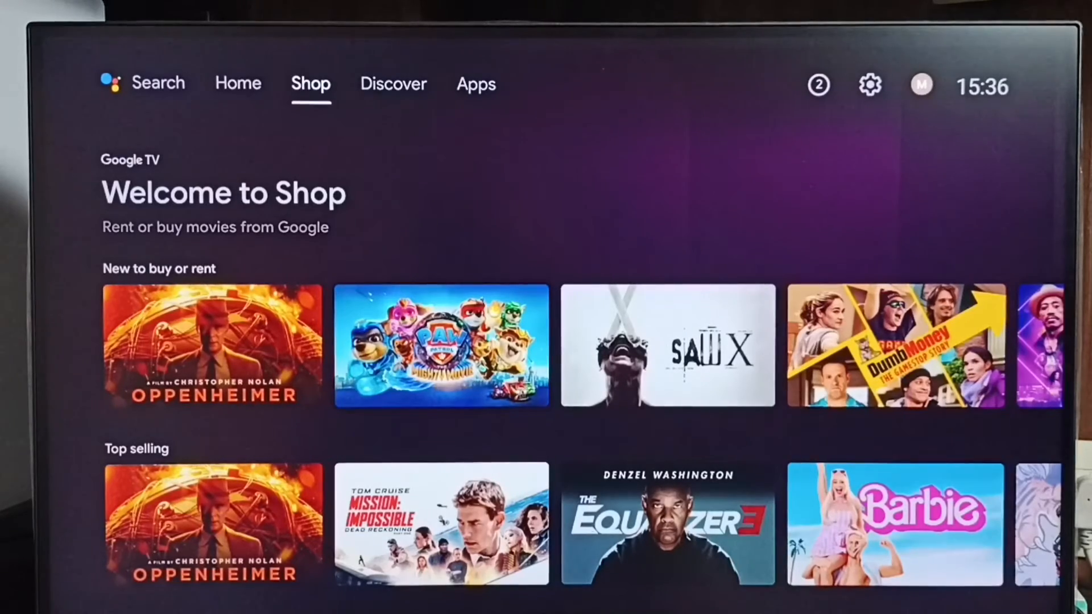
# Switch to the Apps tab to show the grid of installed apps
pyautogui.click(476, 84)
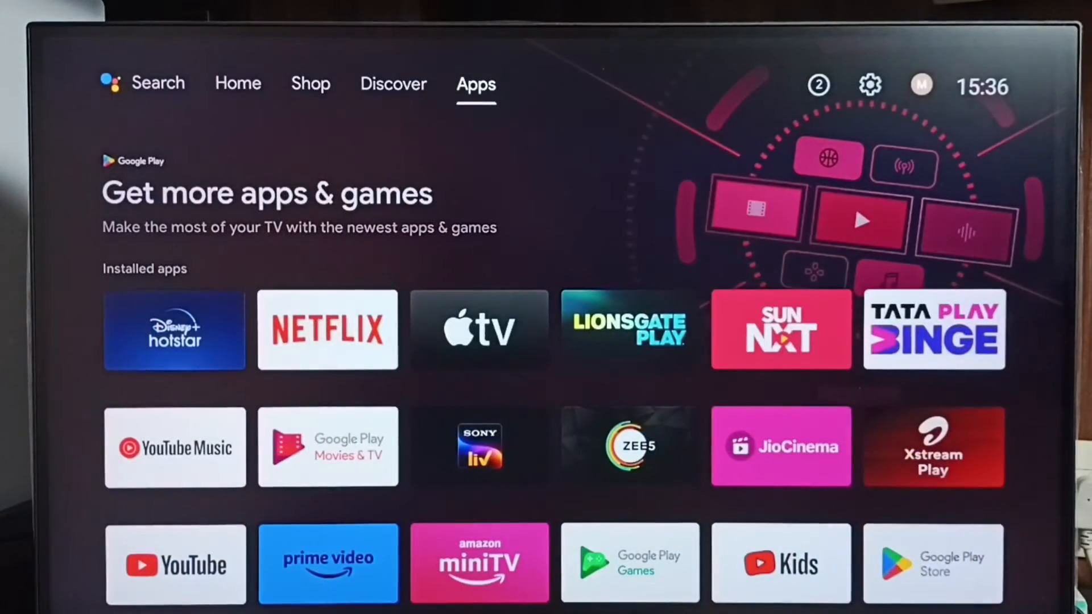
pyautogui.moveTo(870, 84)
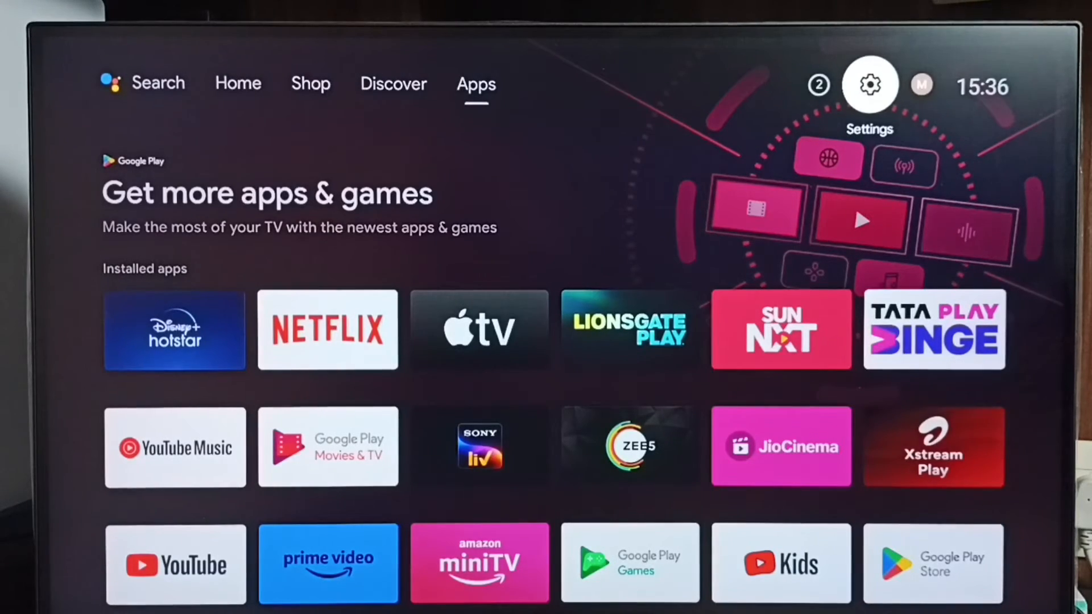
# Open the TV settings from the Settings gear
pyautogui.click(868, 84)
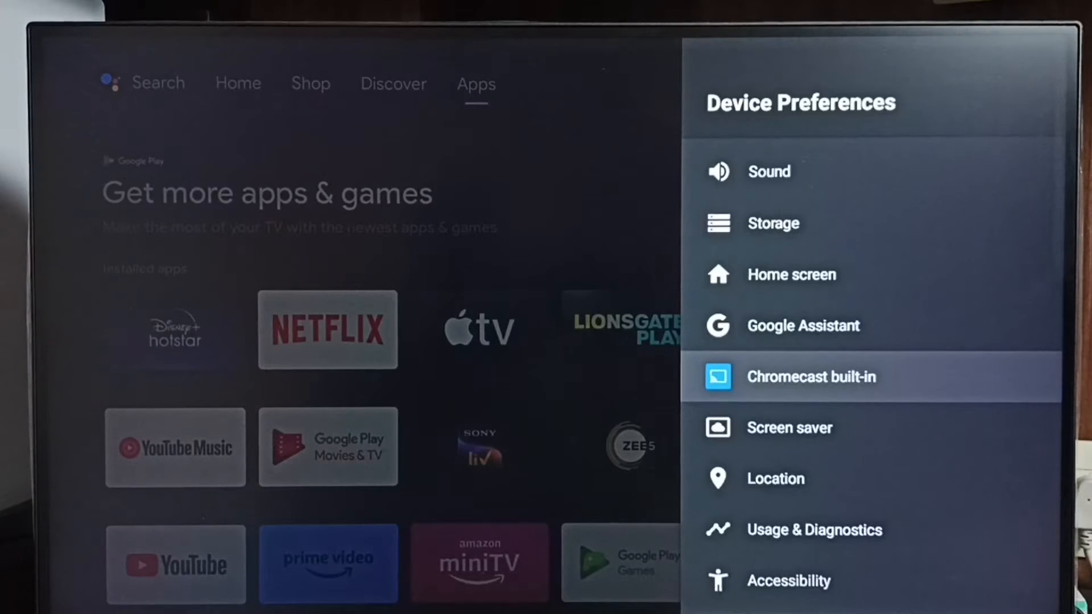
# Open Google Assistant in Device Preferences and select the On toggle
pyautogui.click(803, 325)
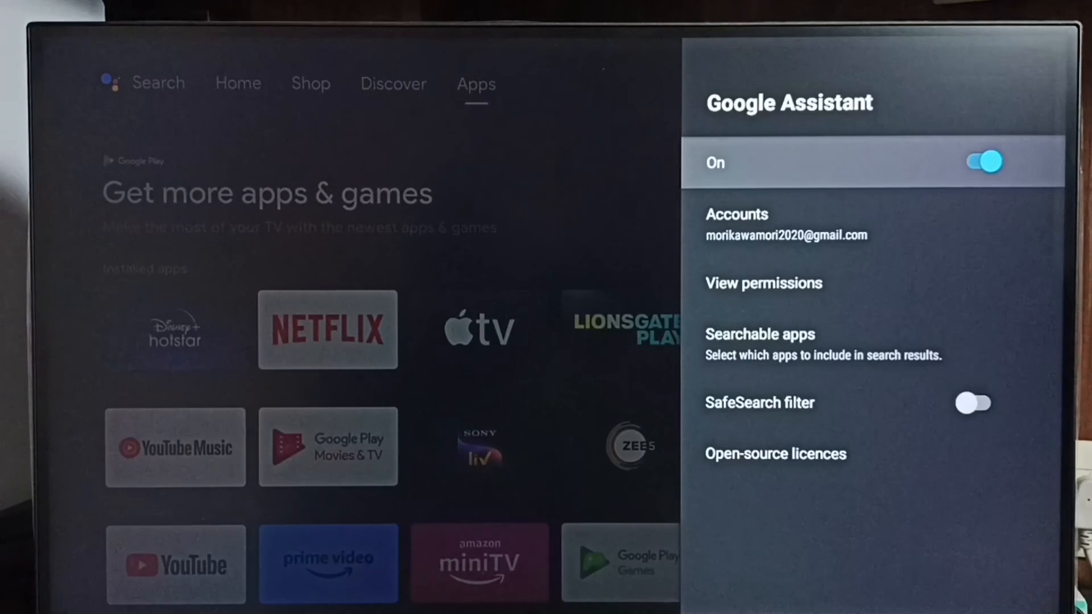
pyautogui.click(983, 162)
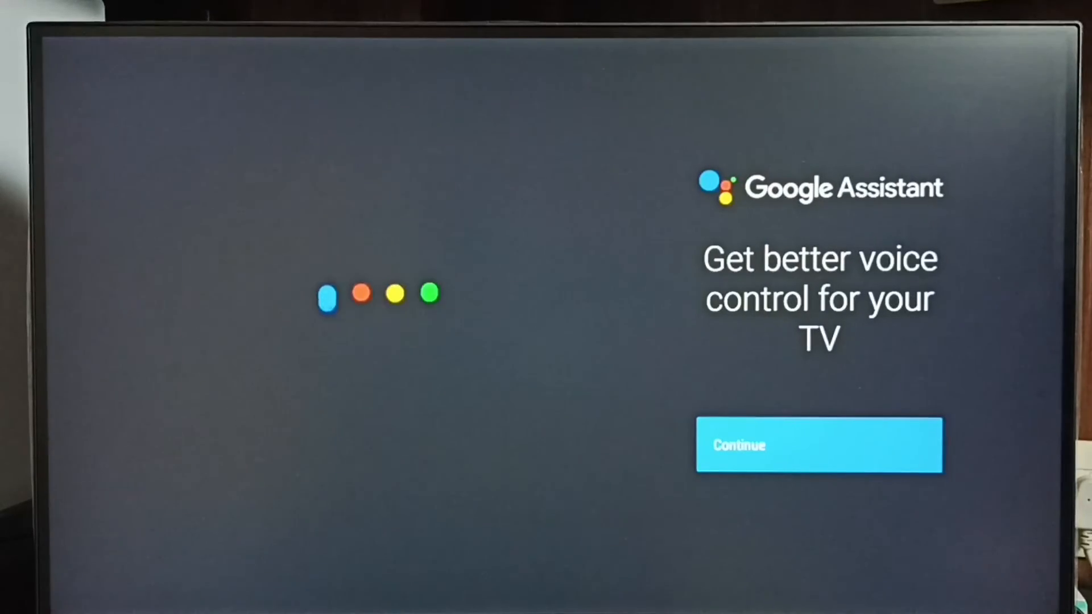
# Continue the Assistant setup, allow searching across TV apps, and open Searchable apps
pyautogui.click(820, 445)
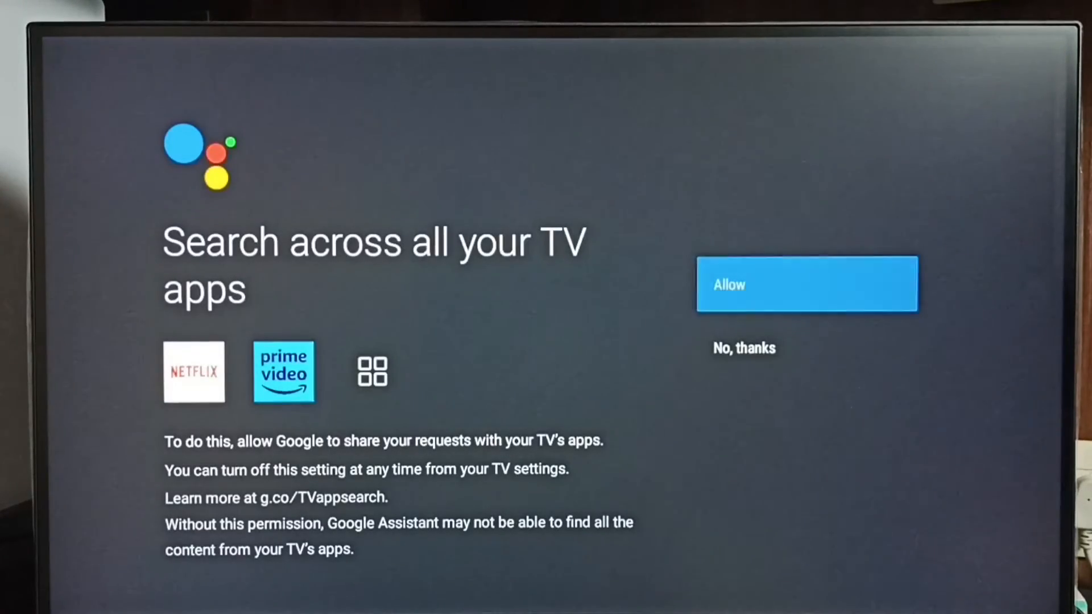
pyautogui.click(806, 284)
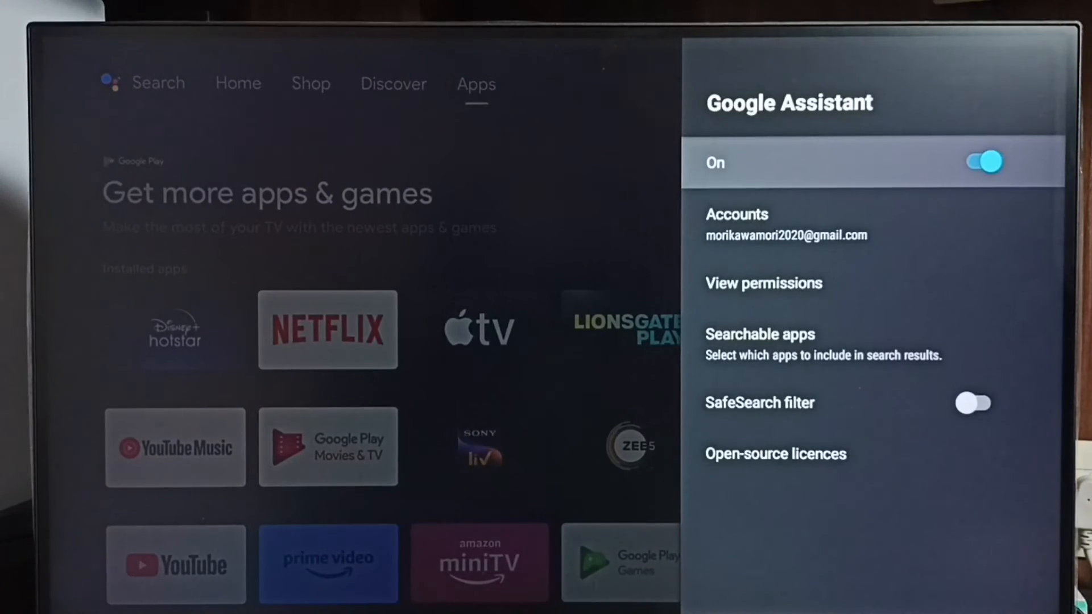
pyautogui.press('Down')
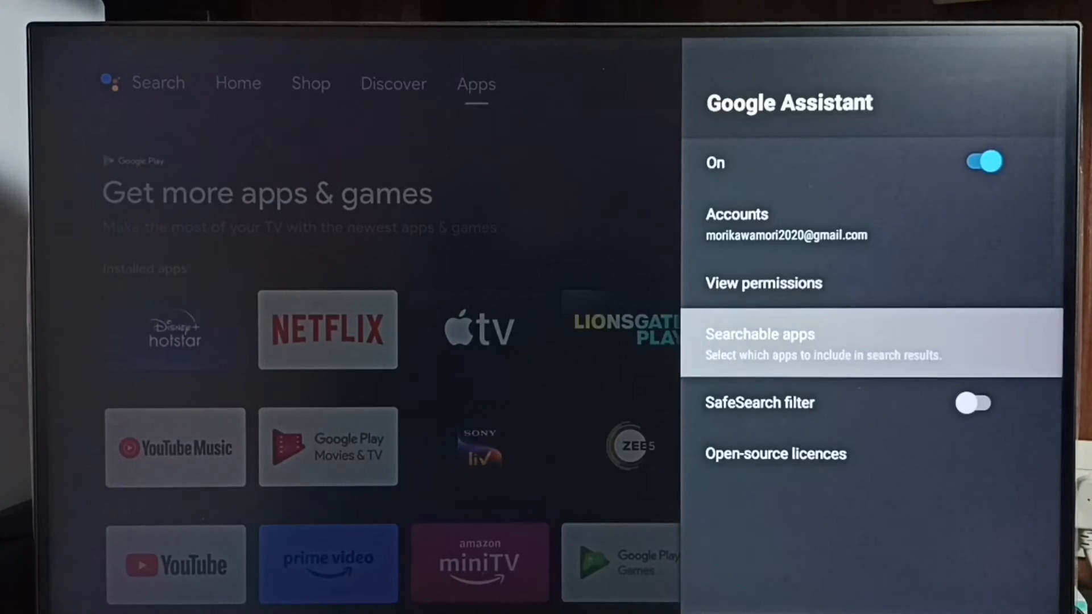
pyautogui.click(759, 344)
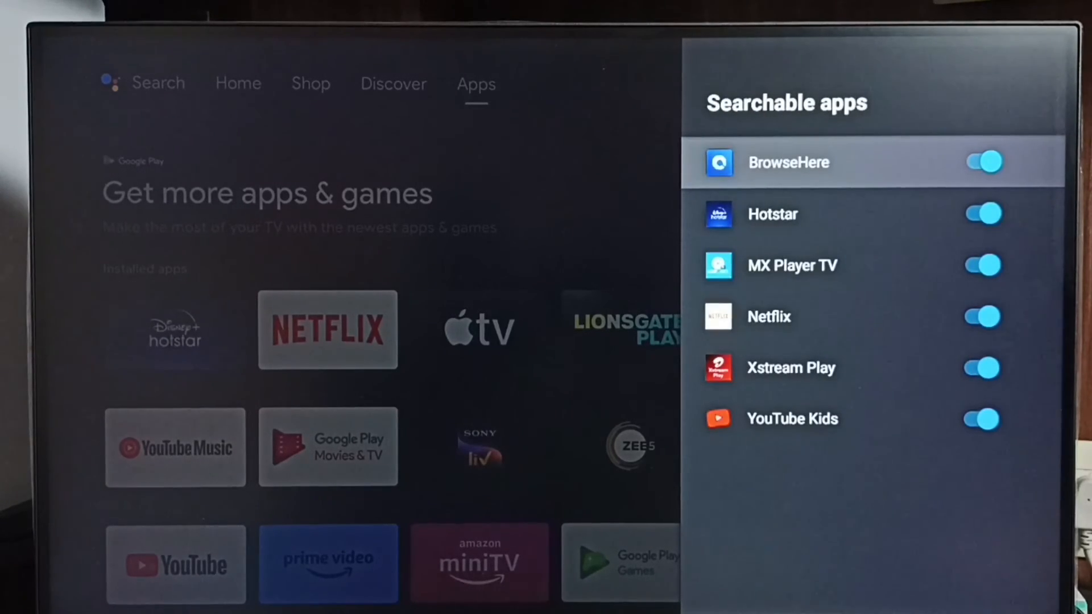
# Toggle Hotstar off and back on under Searchable apps, then go back
pyautogui.click(981, 213)
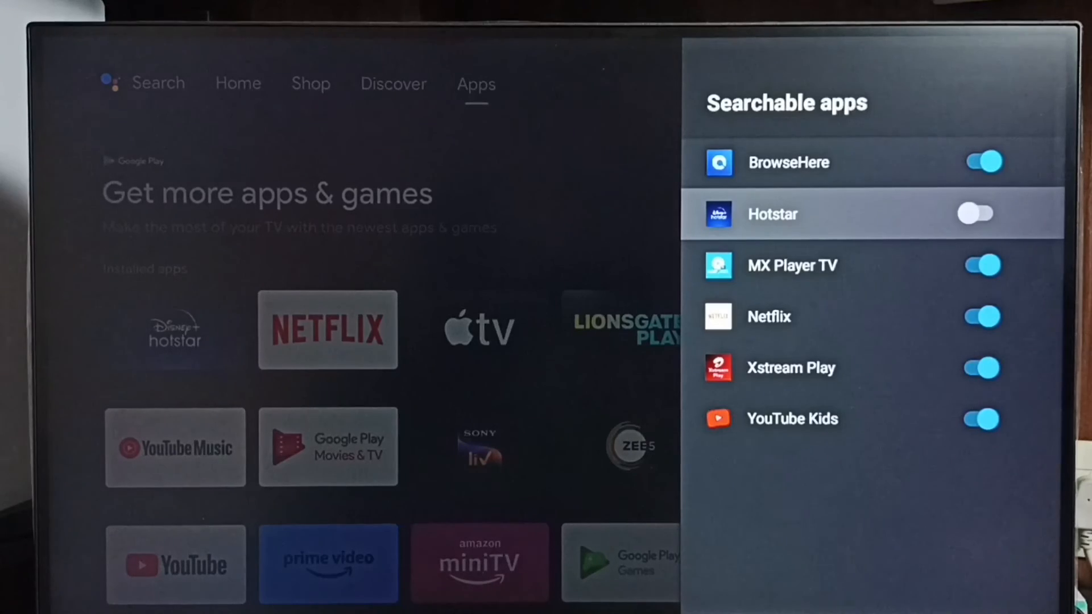
pyautogui.click(982, 214)
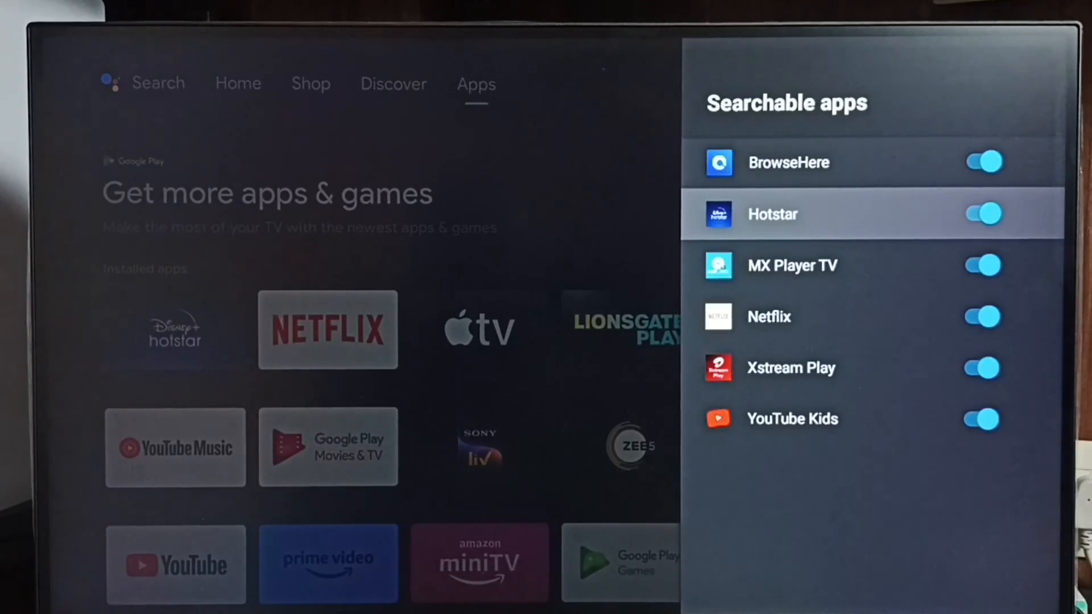
pyautogui.press('Back')
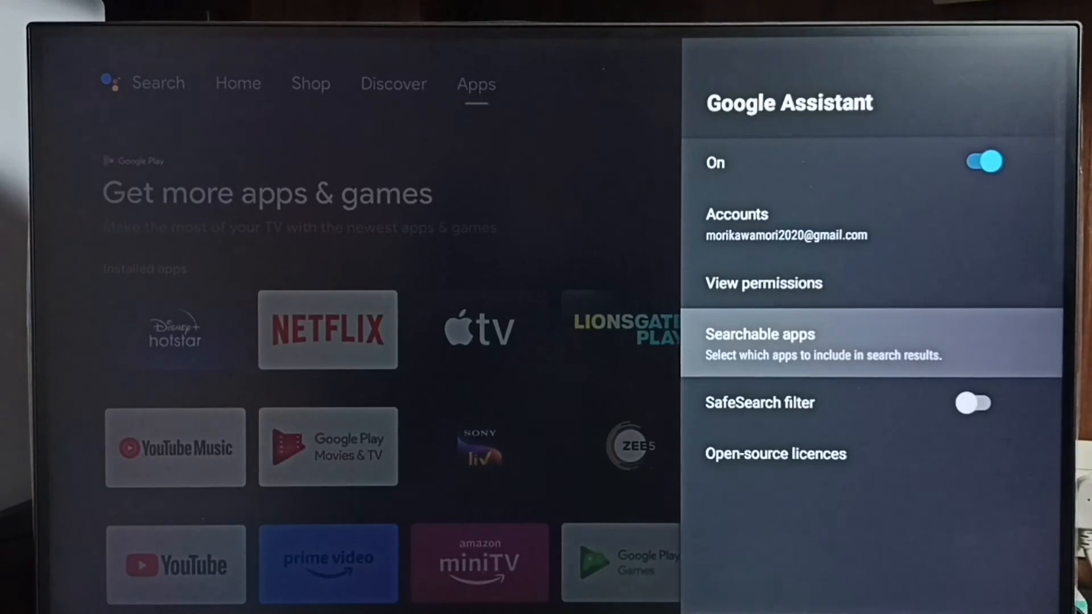